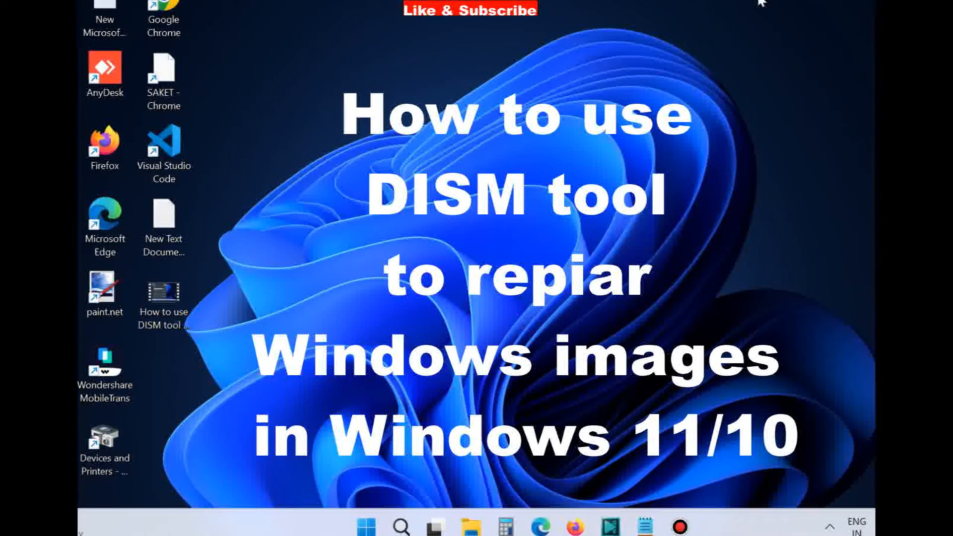
Search Windows for 'cmd' to find the Command Prompt app
{"action": "left_click", "coordinate": [400, 525]}
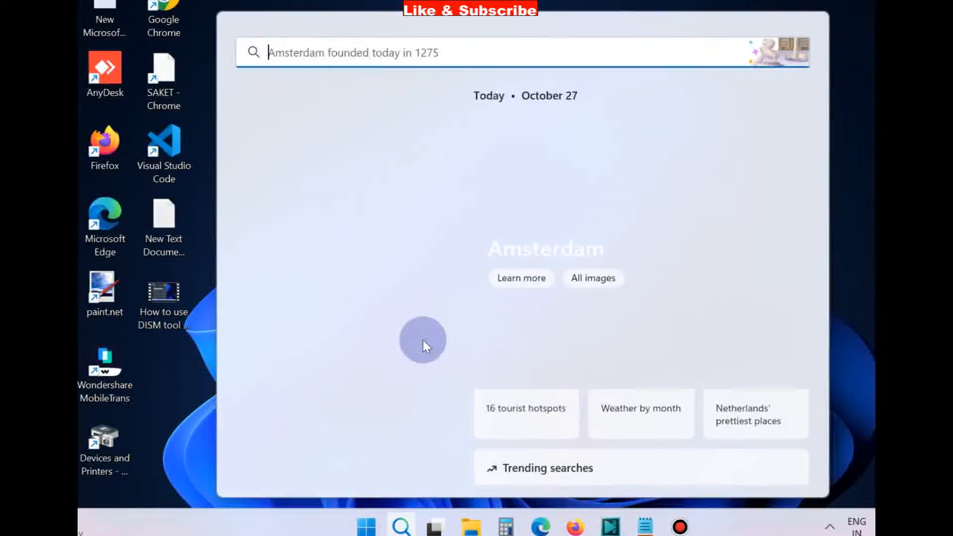
{"action": "type", "text": "cmd"}
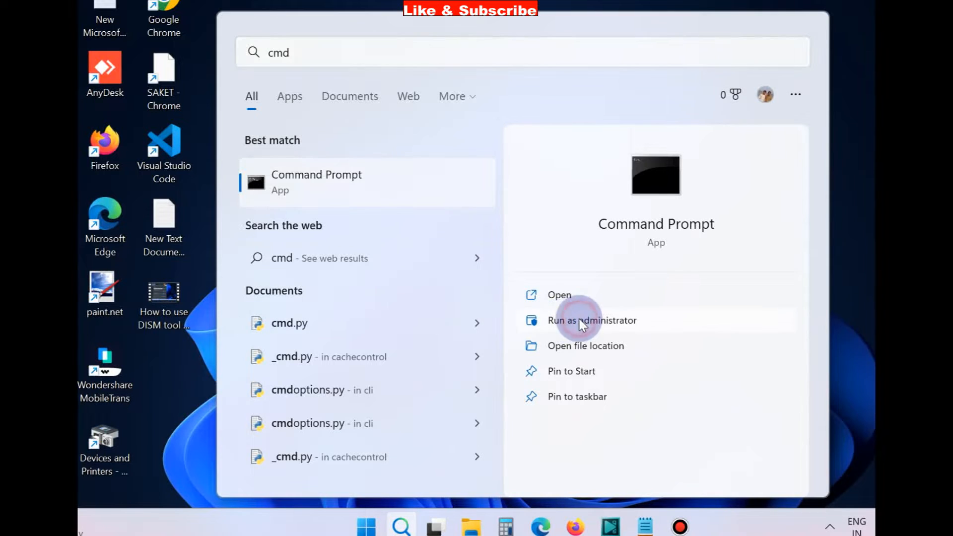
Run Command Prompt as administrator
{"action": "left_click", "coordinate": [591, 320]}
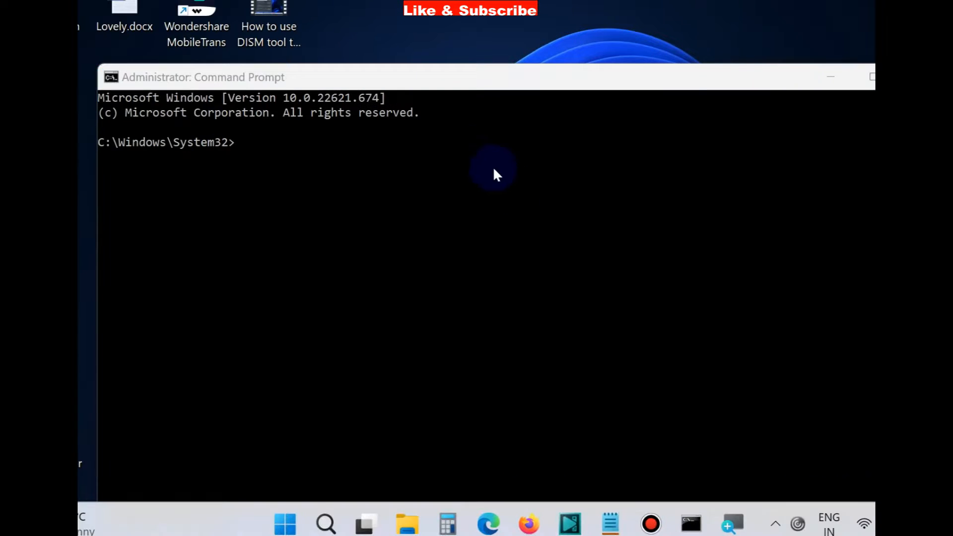
{"action": "mouse_move", "coordinate": [247, 132]}
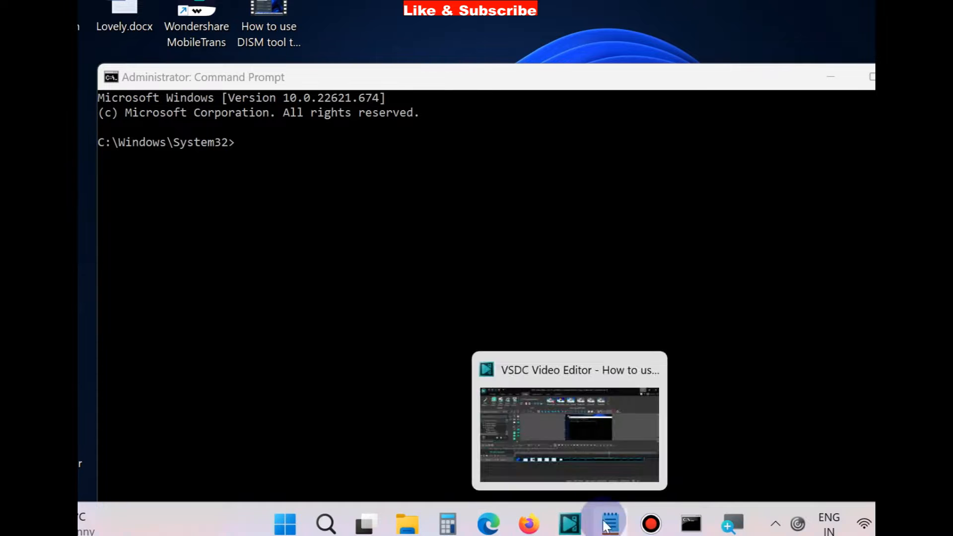
Select the DISM CheckHealth command line in the Notepad notes
{"action": "left_click", "coordinate": [609, 523]}
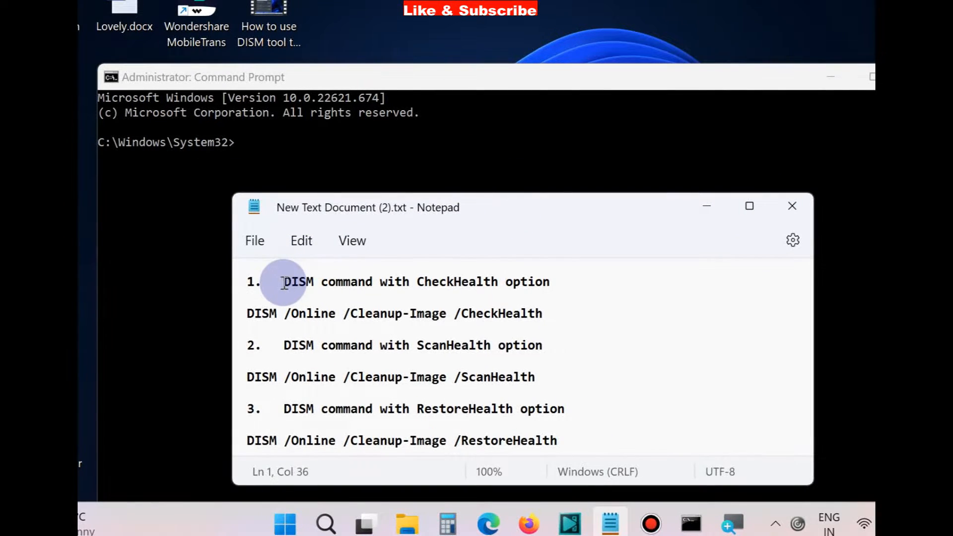
{"action": "left_click_drag", "start_coordinate": [282, 281], "coordinate": [550, 282]}
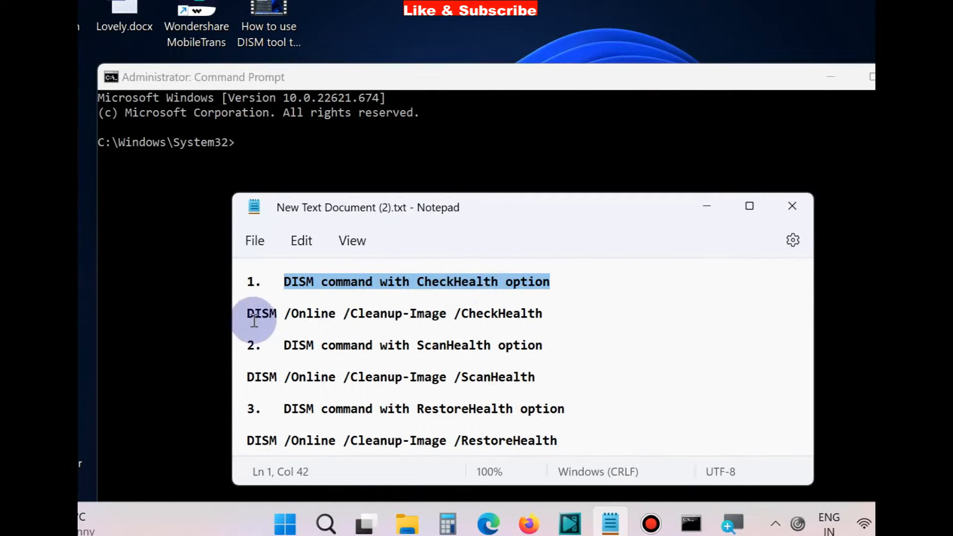
{"action": "left_click", "coordinate": [270, 313]}
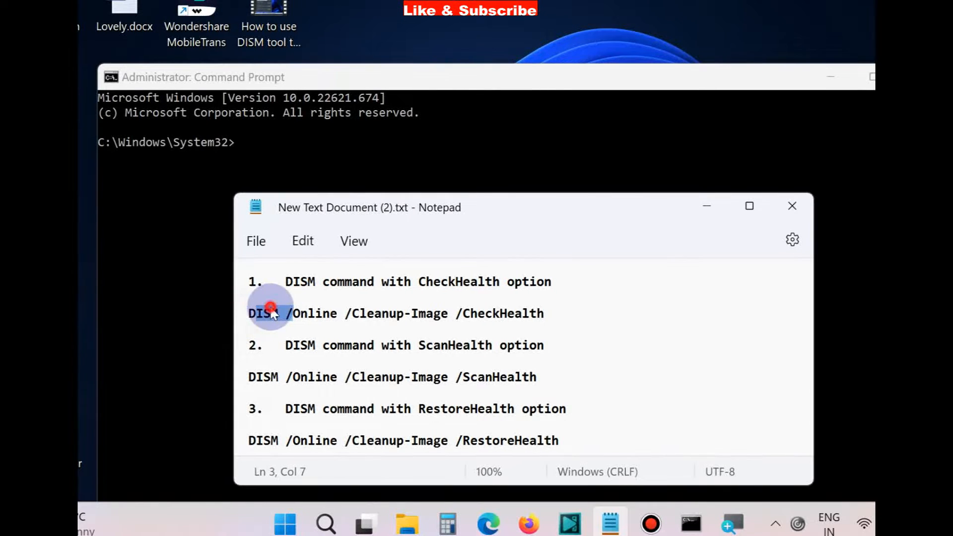
{"action": "left_click_drag", "start_coordinate": [249, 313], "coordinate": [544, 313]}
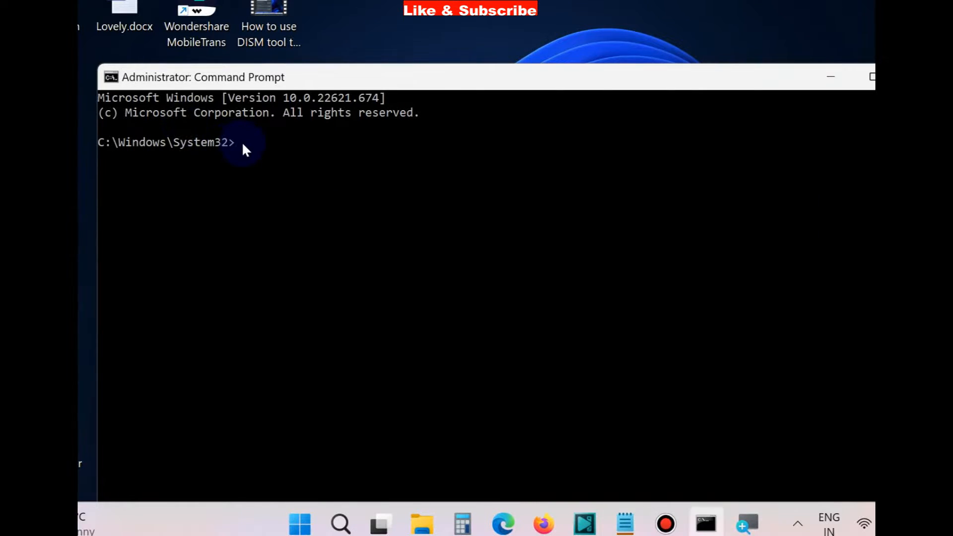
Run 'DISM /Online /Cleanup-Image /CheckHealth' at the elevated prompt
{"action": "type", "text": "DISM /Online /Cleanup-Image /CheckHealth"}
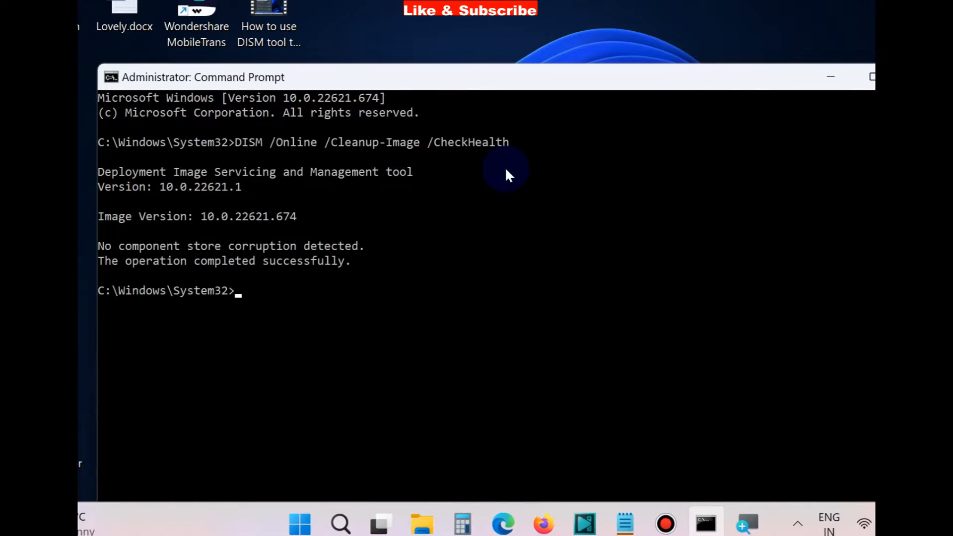
{"action": "mouse_move", "coordinate": [625, 523]}
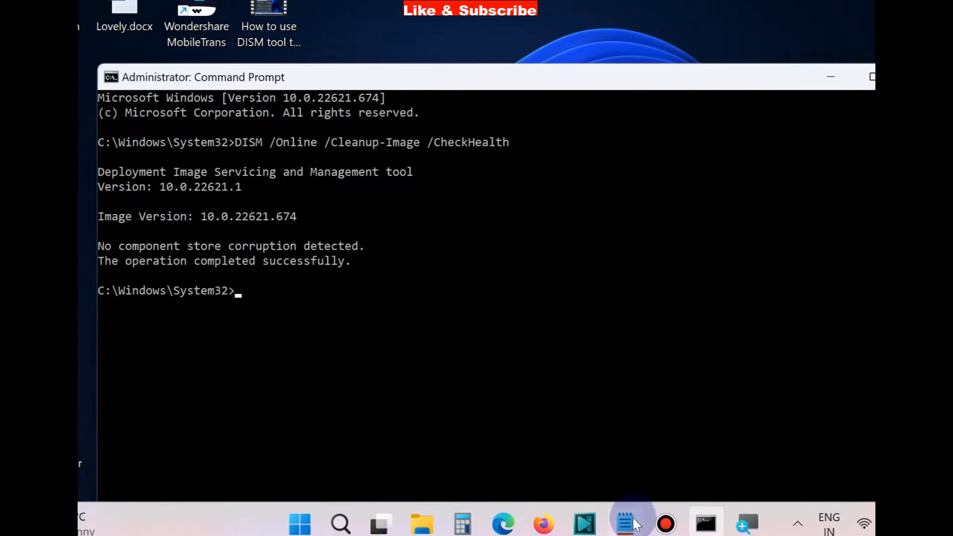
Switch to the Notepad notes and begin selecting the ScanHealth command line
{"action": "left_click", "coordinate": [624, 523]}
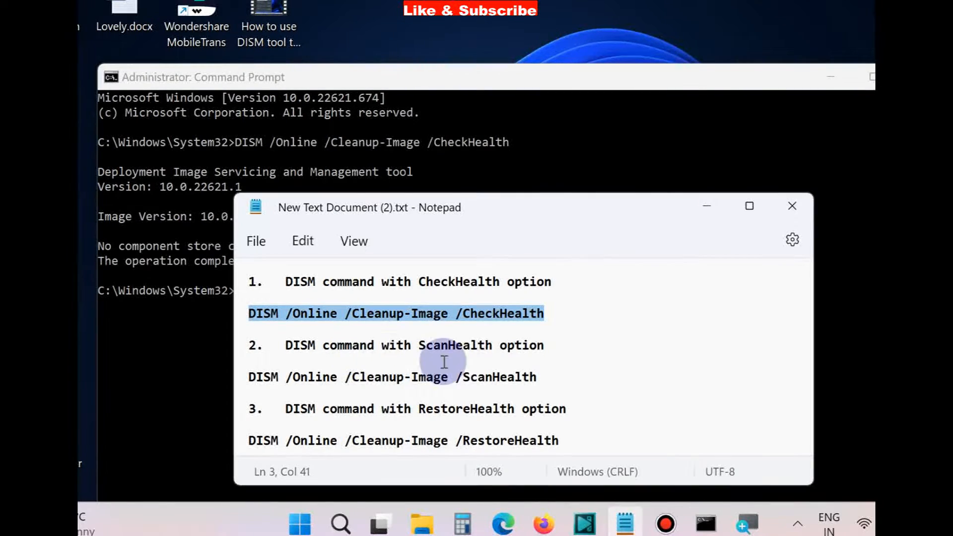
{"action": "mouse_move", "coordinate": [301, 346]}
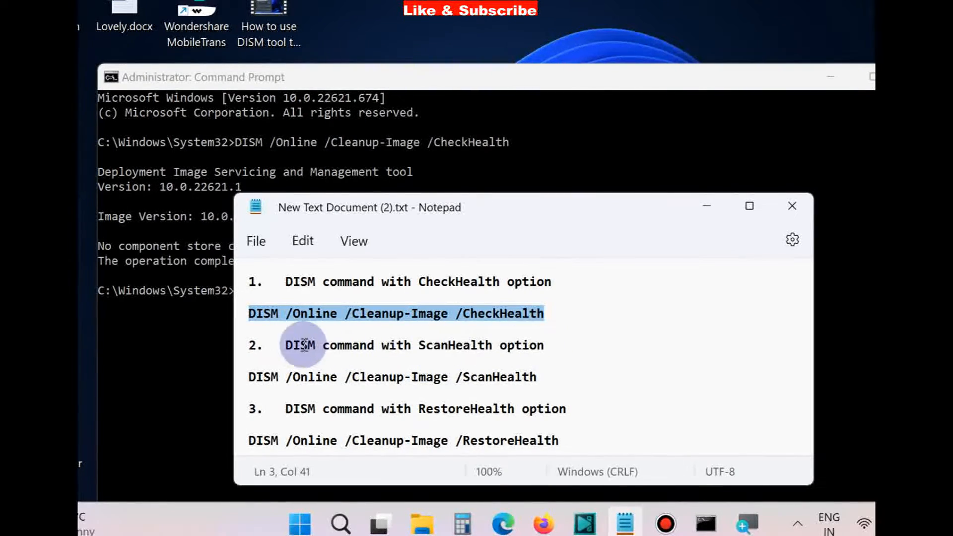
{"action": "left_click", "coordinate": [365, 376]}
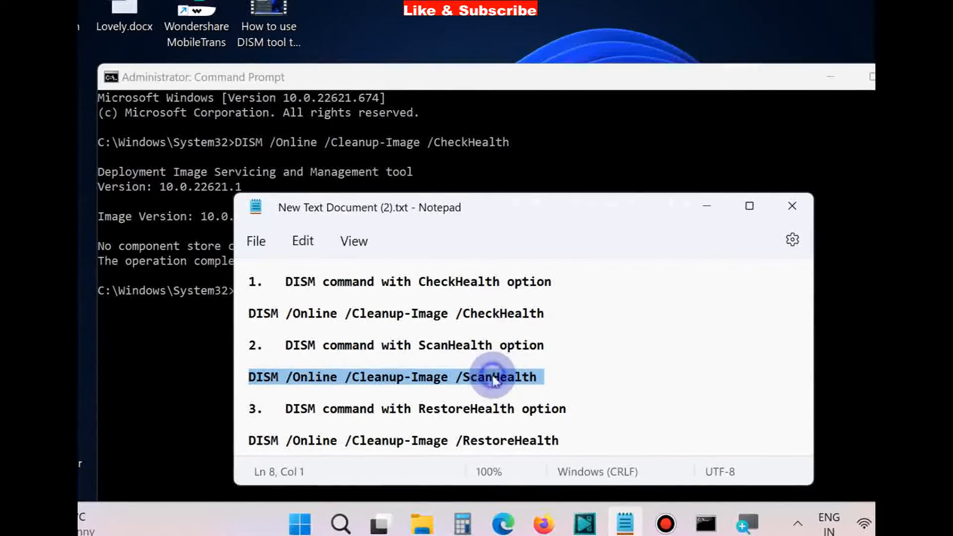
{"action": "mouse_move", "coordinate": [209, 258]}
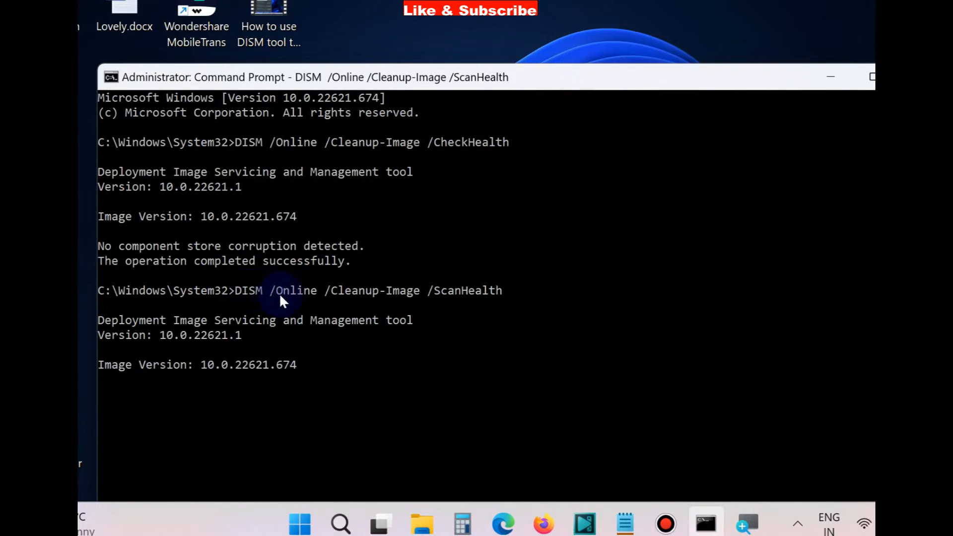
{"action": "mouse_move", "coordinate": [371, 377]}
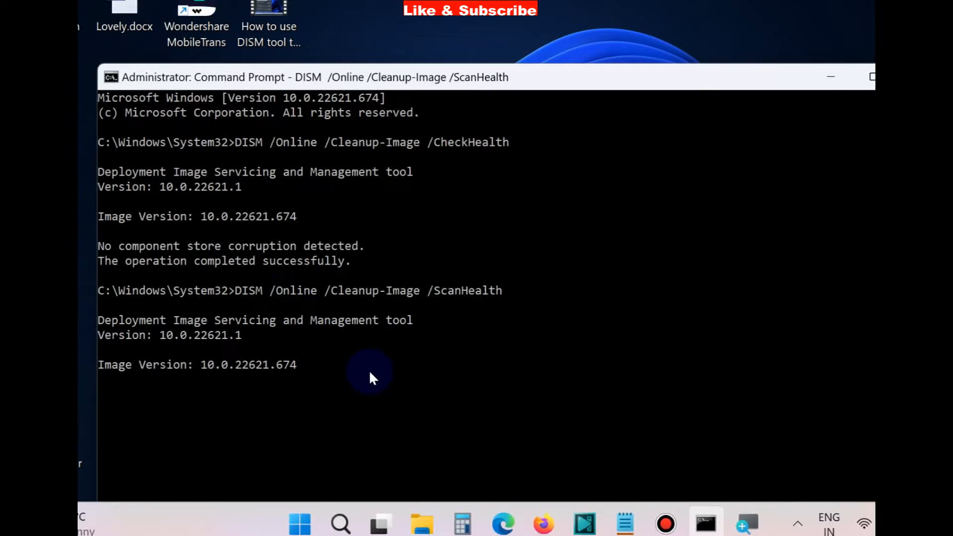
{"action": "mouse_move", "coordinate": [376, 375]}
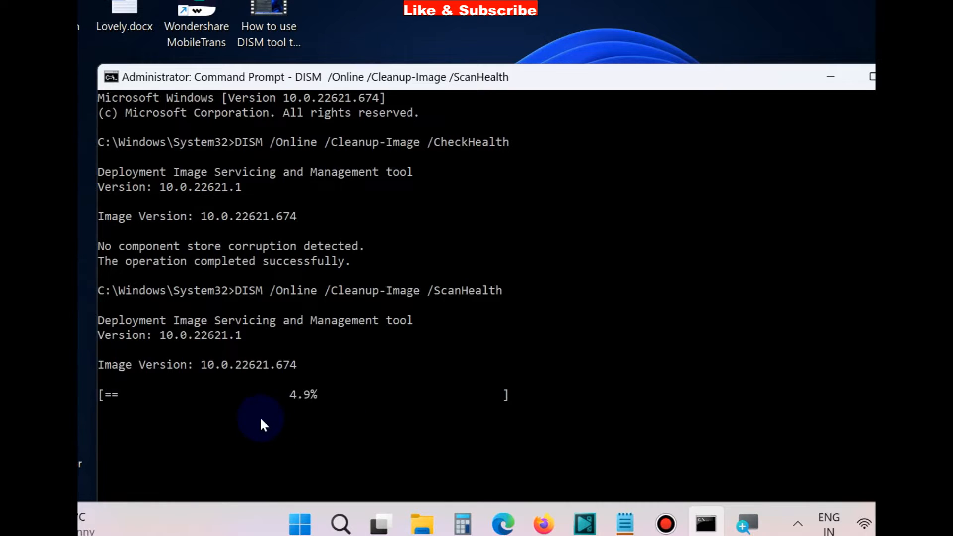
{"action": "mouse_move", "coordinate": [666, 398]}
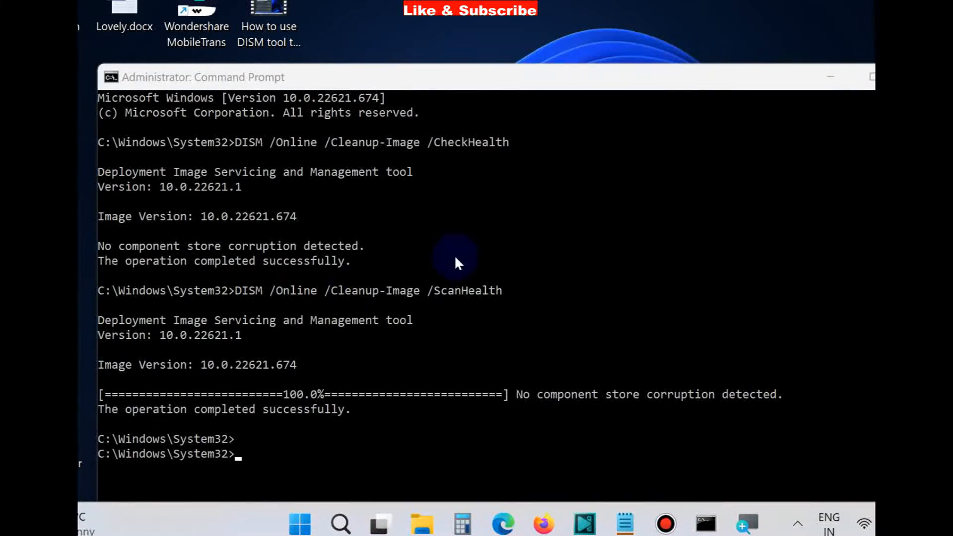
{"action": "mouse_move", "coordinate": [214, 468]}
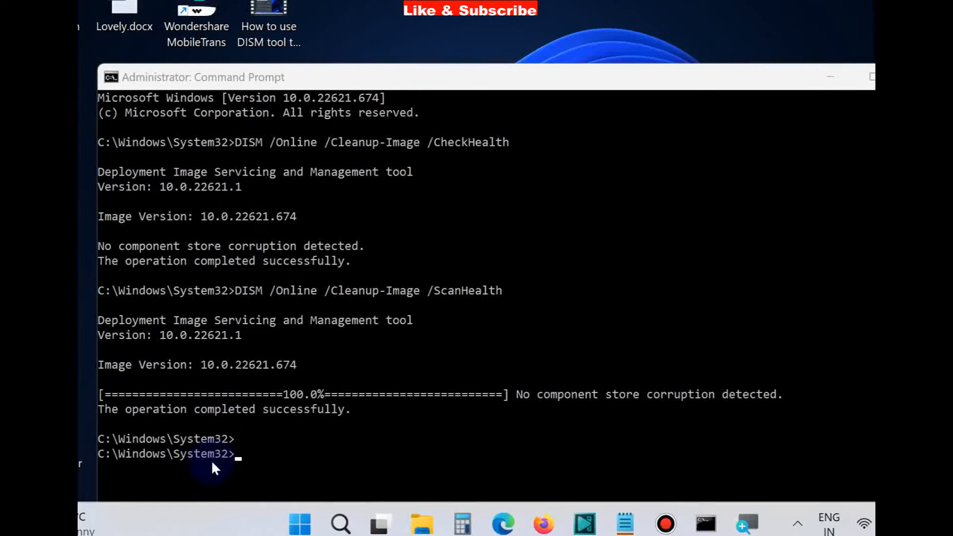
{"action": "mouse_move", "coordinate": [621, 523]}
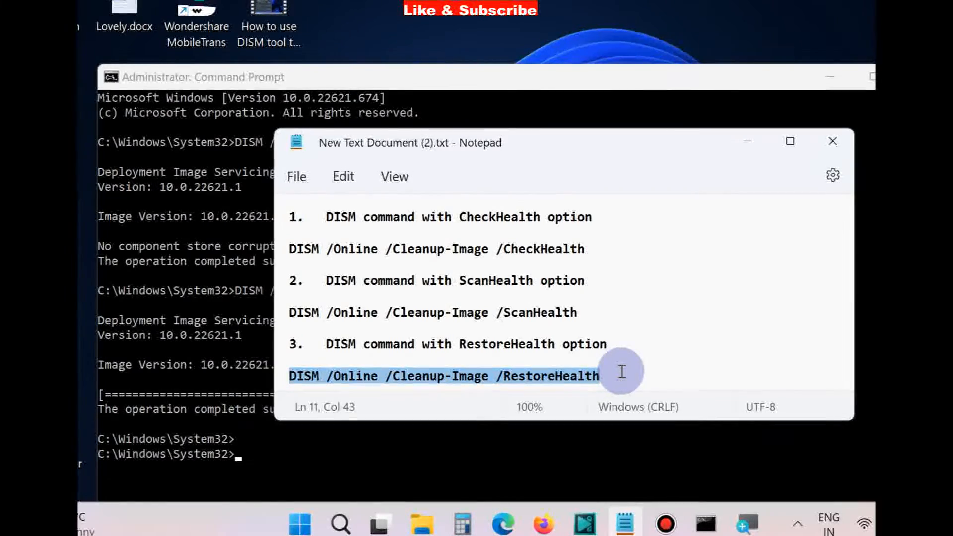
Return to the administrator Command Prompt window
{"action": "left_click", "coordinate": [243, 453]}
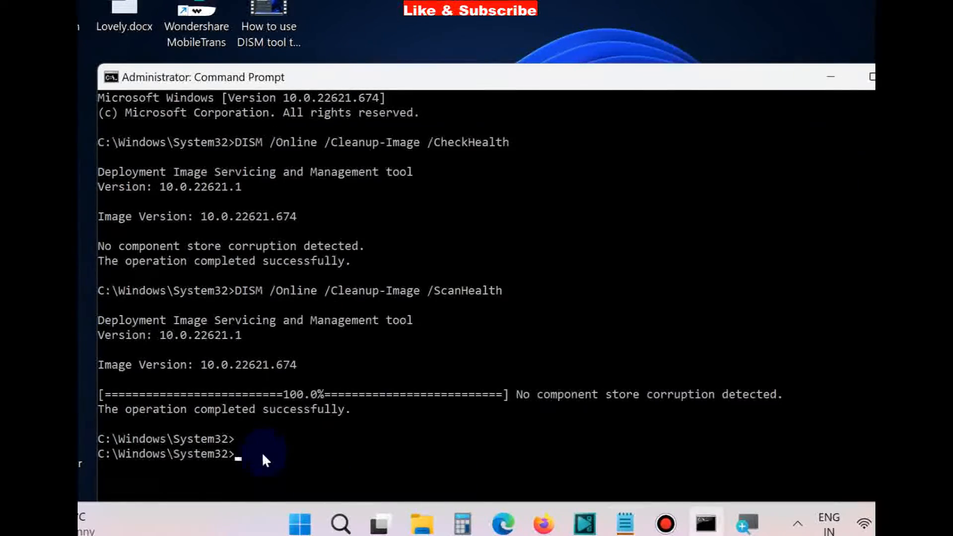
Run 'DISM /Online /Cleanup-Image /RestoreHealth' and let progress advance
{"action": "type", "text": "DISM /Online /Cleanup-Image /RestoreHealth"}
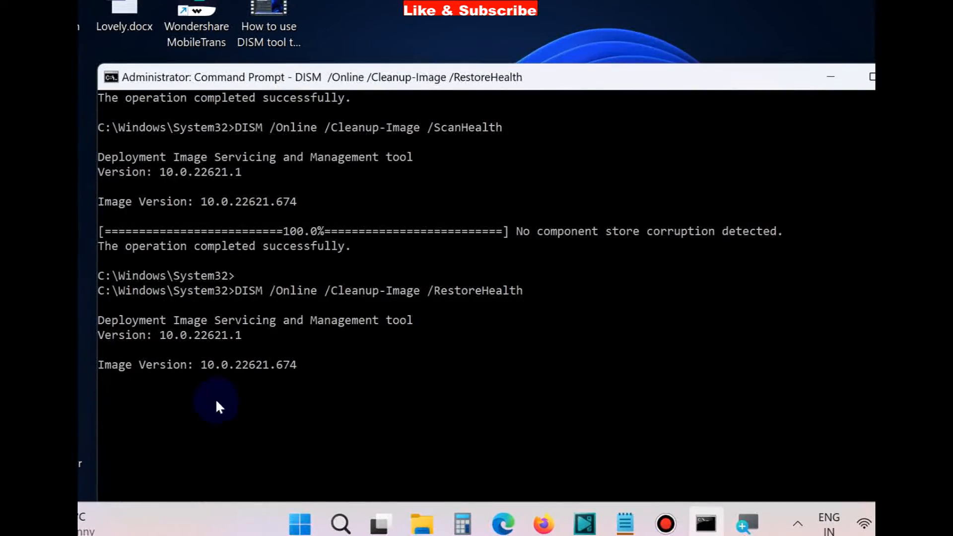
{"action": "mouse_move", "coordinate": [604, 270]}
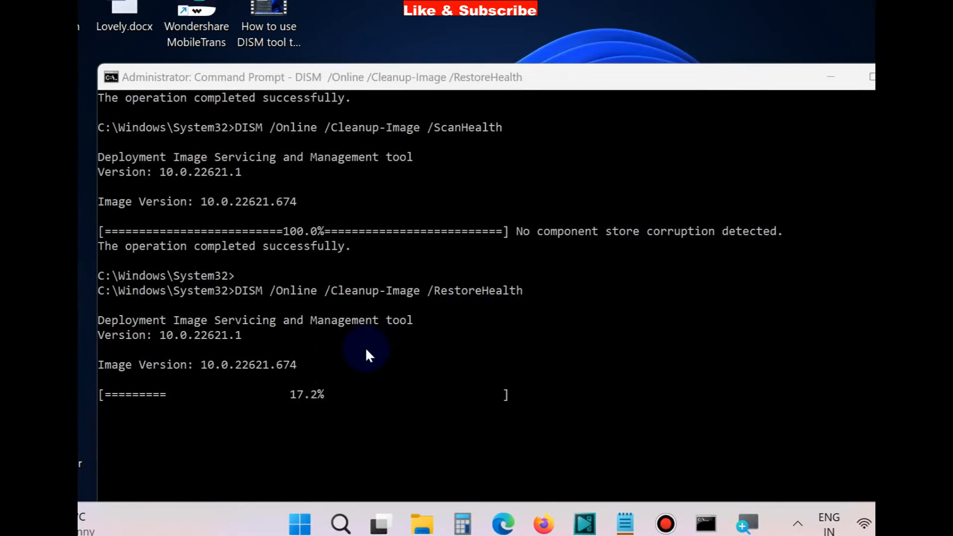
{"action": "mouse_move", "coordinate": [677, 269]}
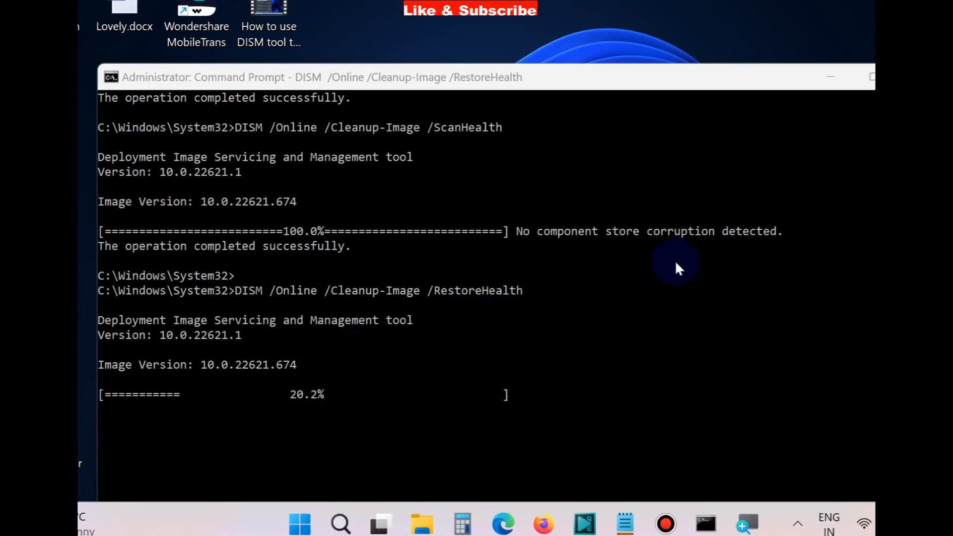
{"action": "mouse_move", "coordinate": [320, 420]}
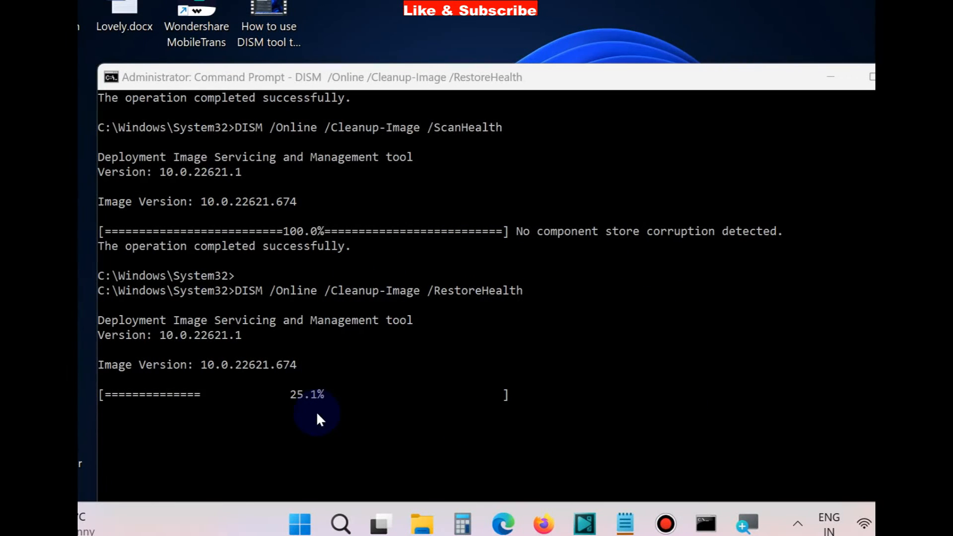
{"action": "mouse_move", "coordinate": [473, 423]}
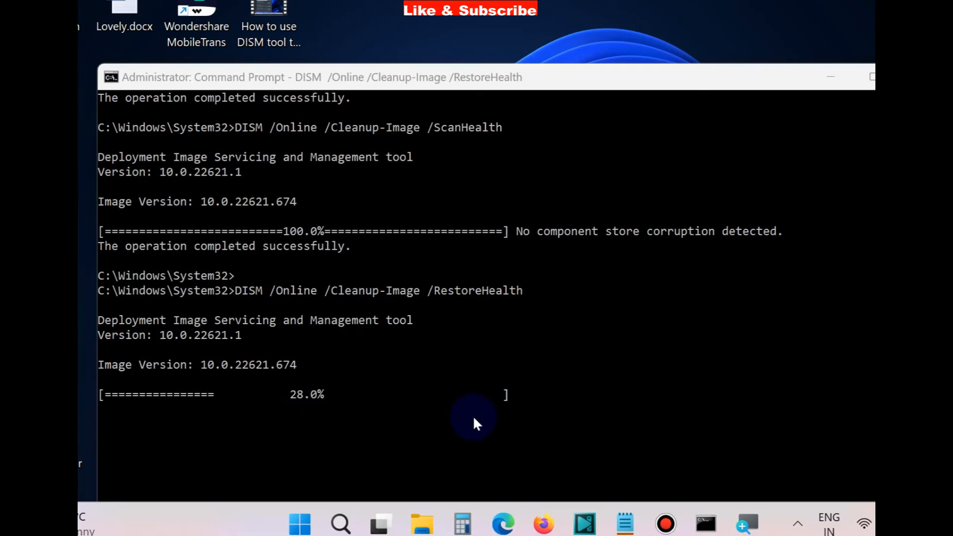
{"action": "mouse_move", "coordinate": [789, 4]}
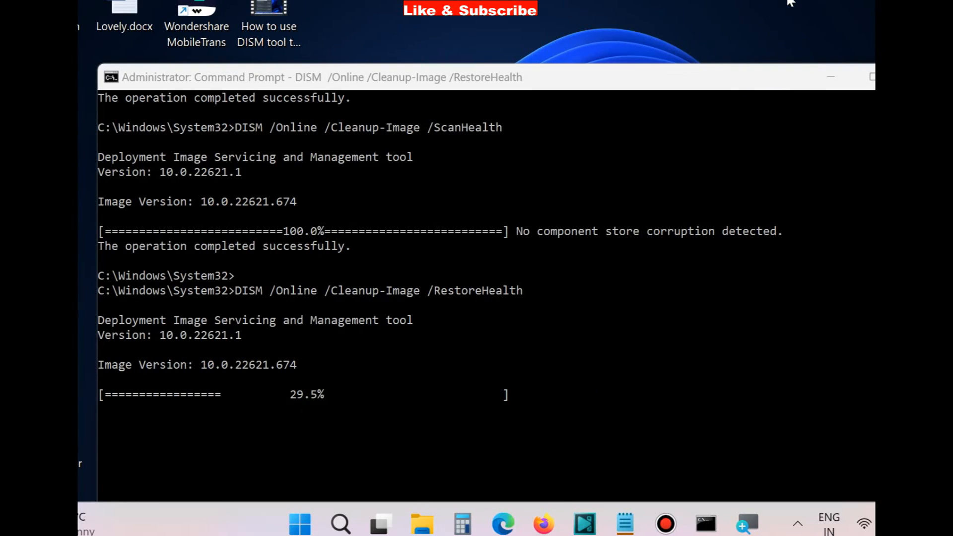